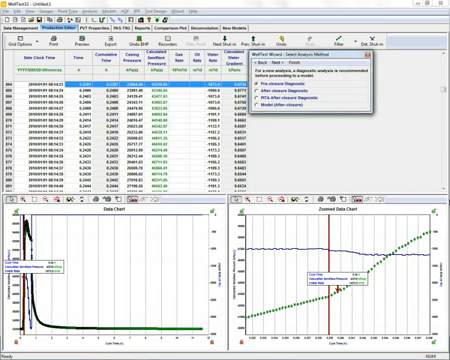
pyautogui.moveTo(362, 88)
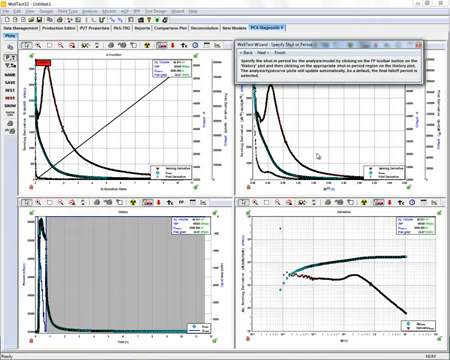
pyautogui.moveTo(316, 156)
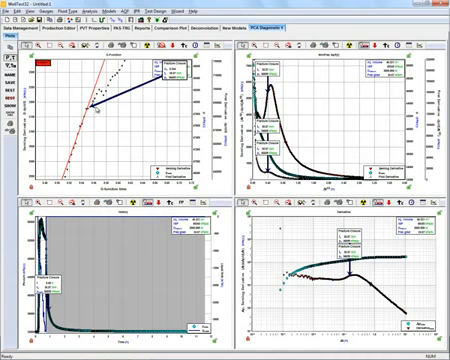
pyautogui.moveTo(332, 132)
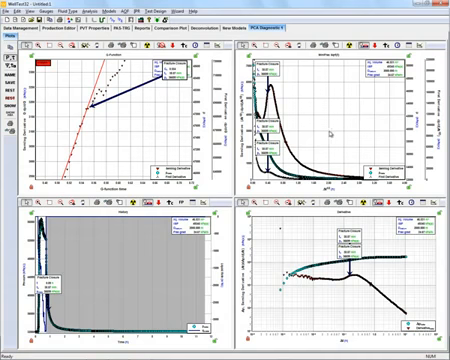